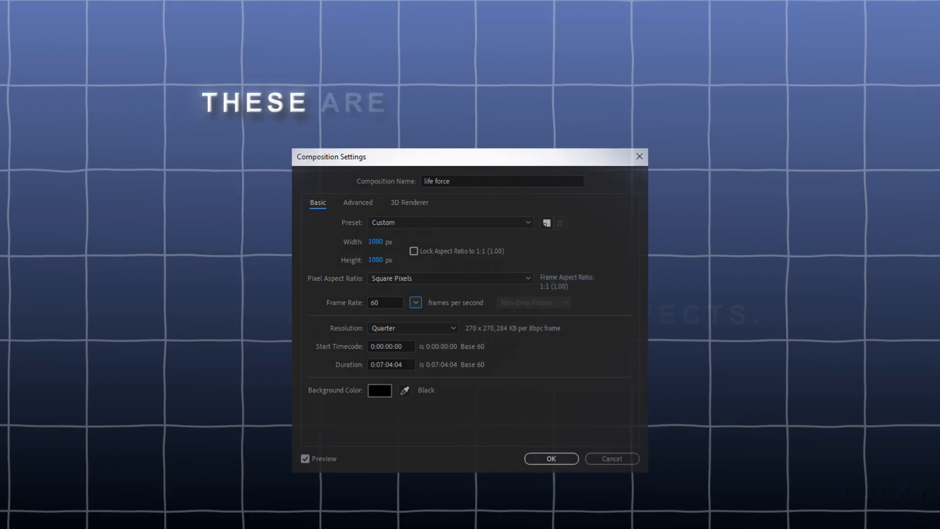
Step: Confirm the 1080×1080, 60 fps composition settings to view Comp 2's seven Ragnar clips
click(550, 458)
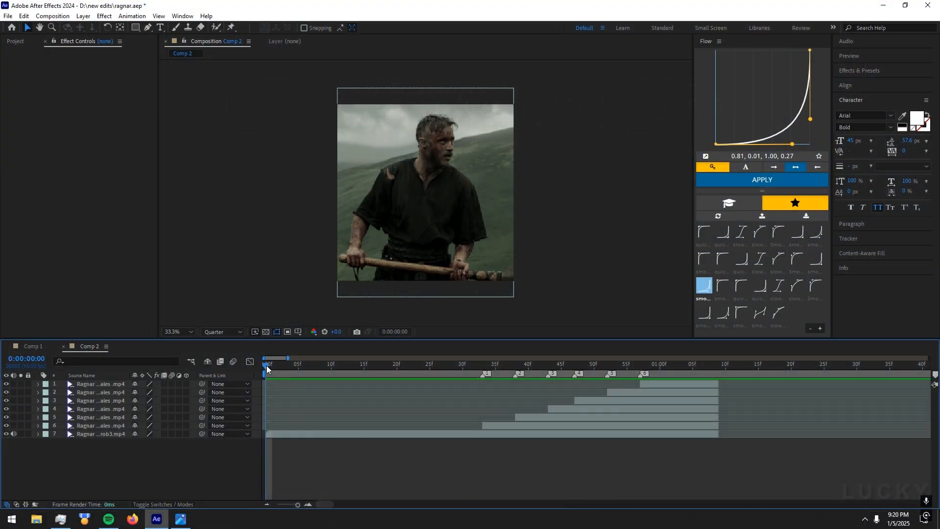
Step: Pre-compose all seven Ragnar clip layers into Pre-comp 49, moving all attributes
click(483, 364)
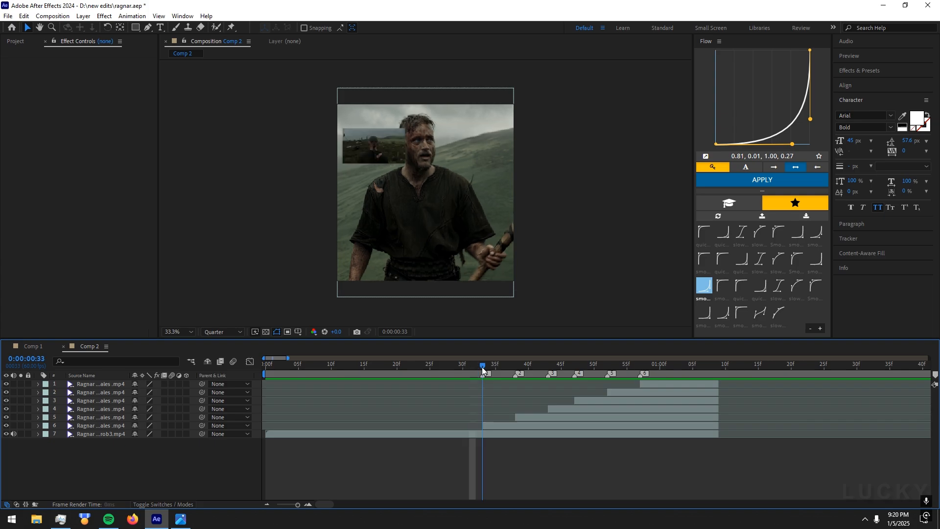
click(278, 364)
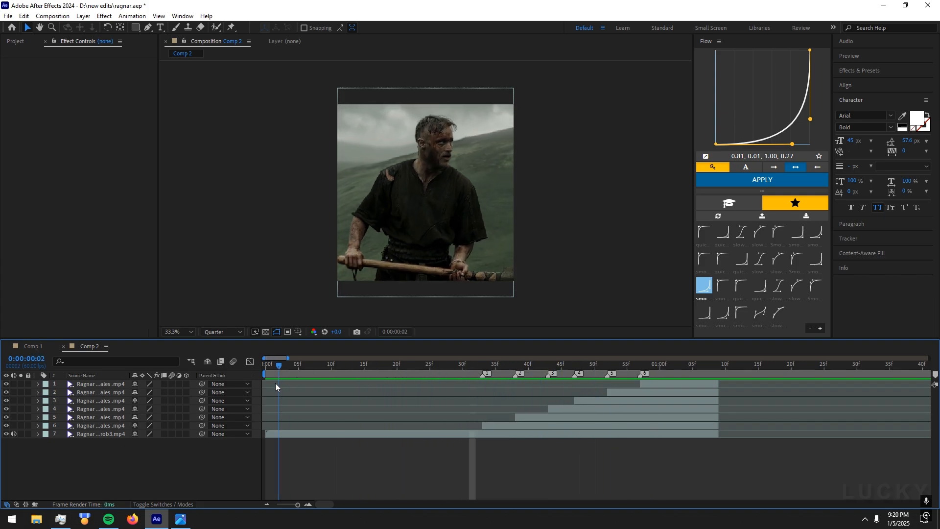
click(496, 433)
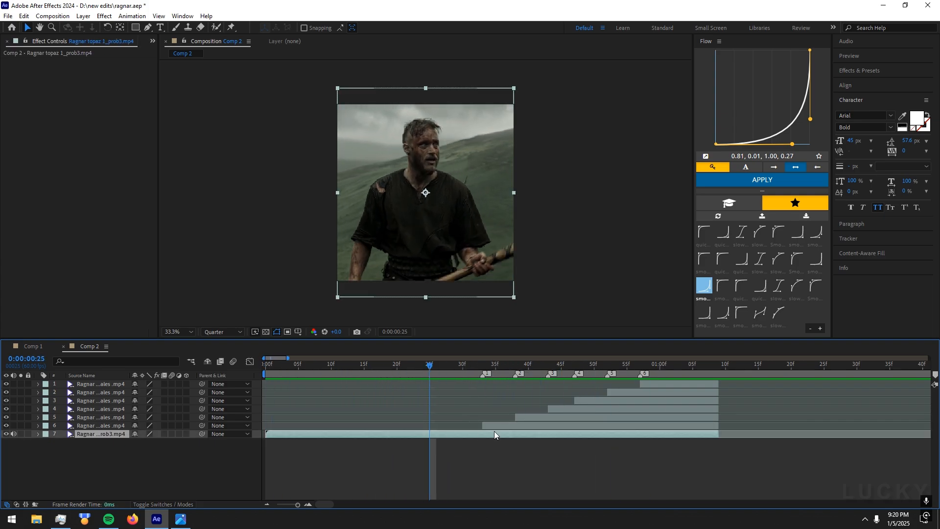
key(ctrl+shift+c)
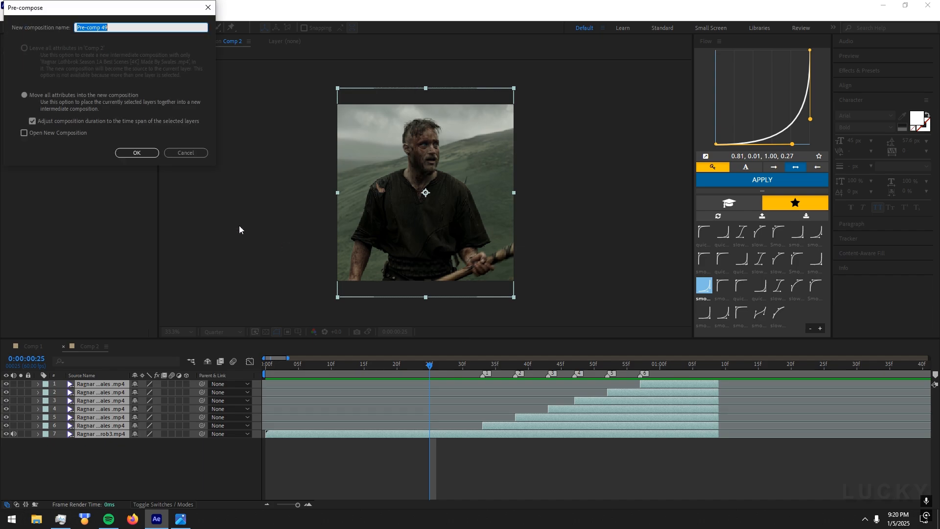
click(137, 152)
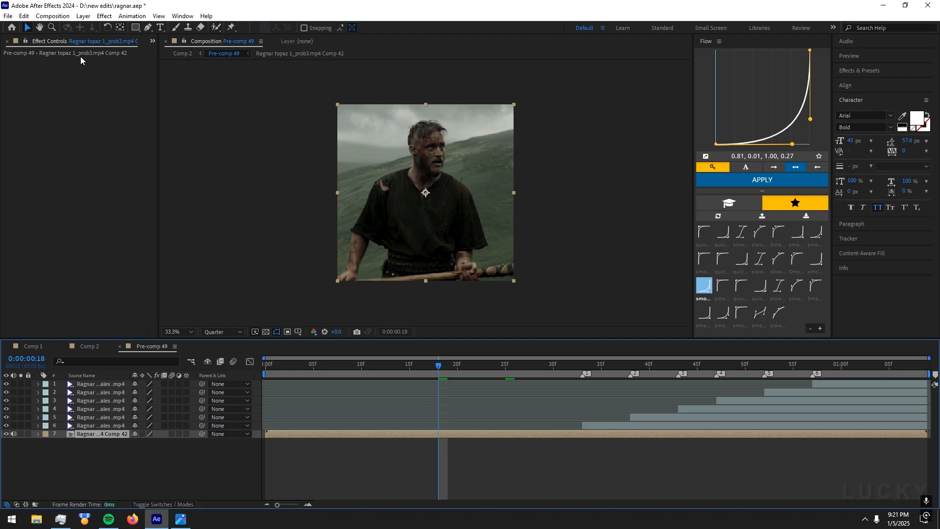
click(265, 363)
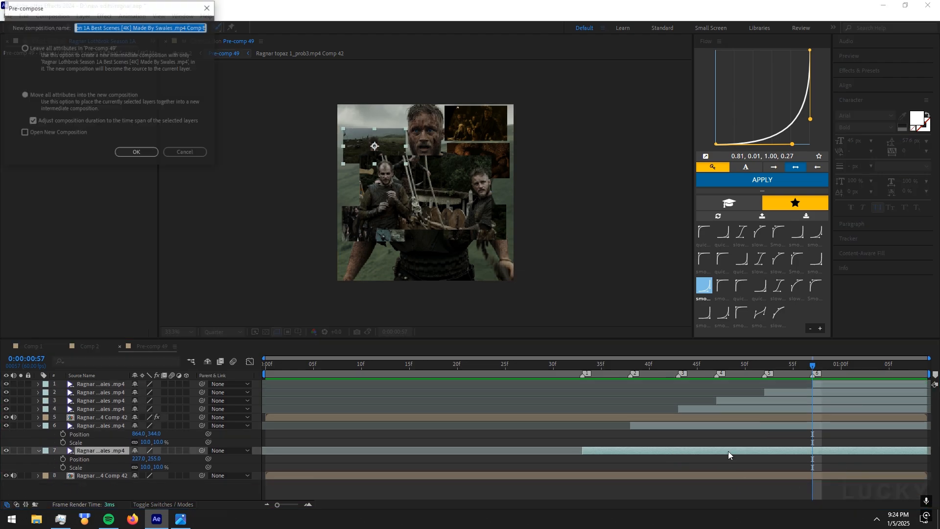
Step: Nest a clip layer in its own composition and select the next clip layer
click(136, 151)
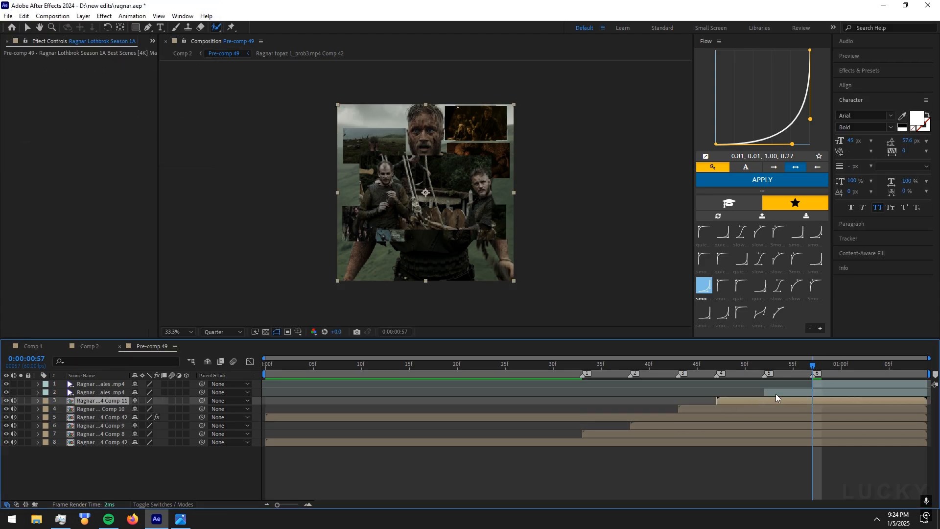
click(591, 364)
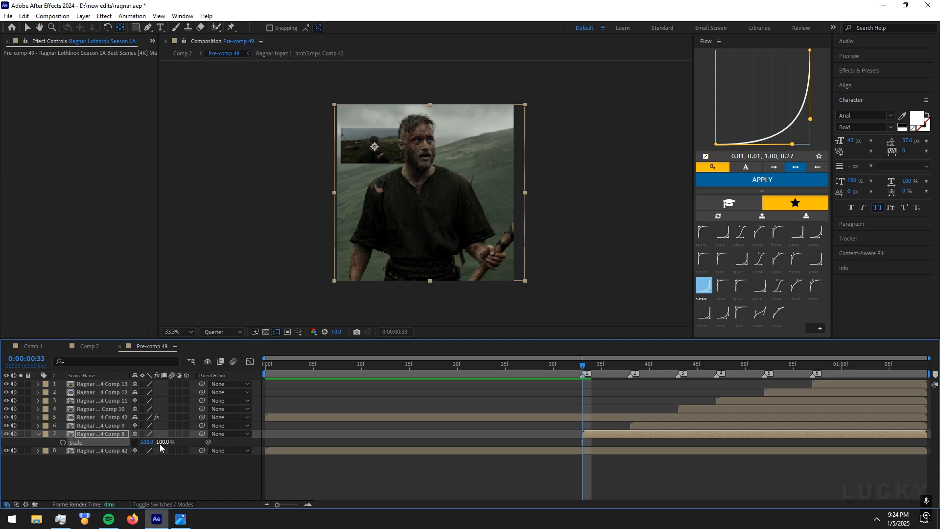
Step: Keyframe the inserted clips' Scale from 125% to 100% and return to their start for preview
text(12)
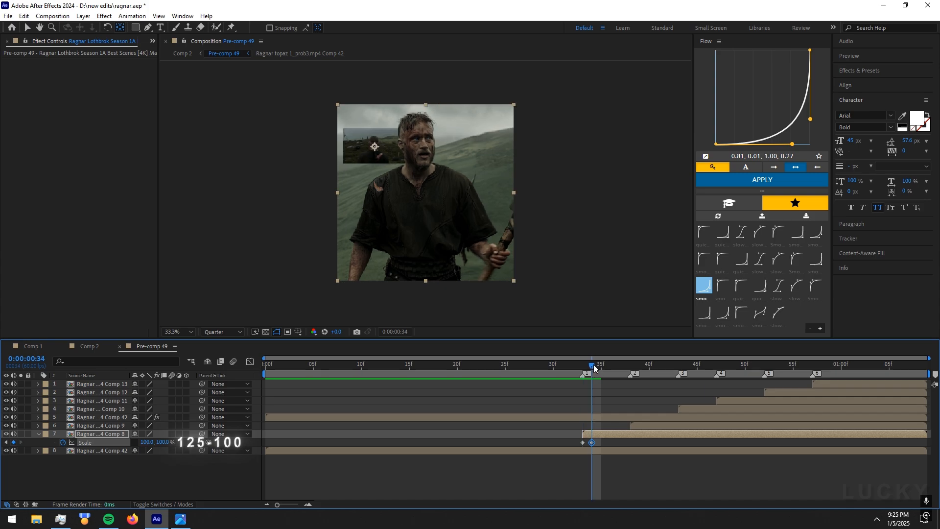
click(631, 364)
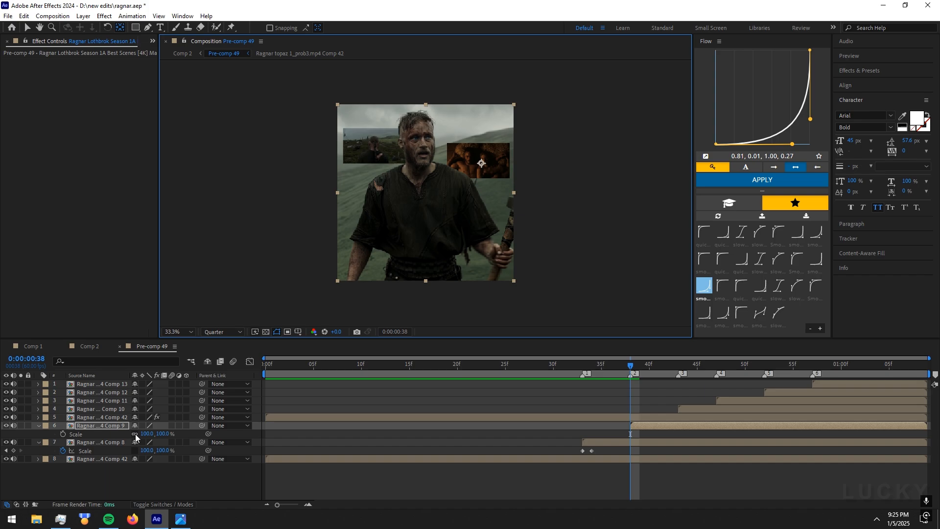
double_click(145, 433)
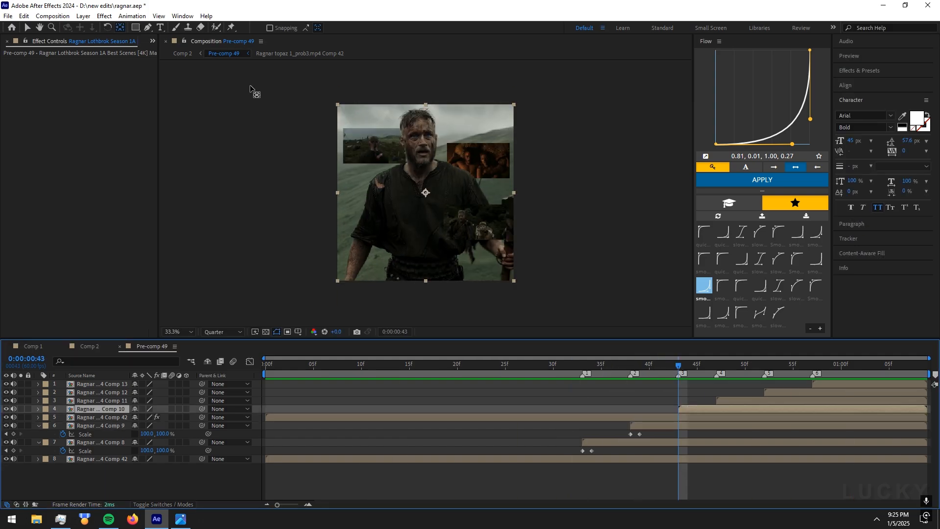
click(582, 364)
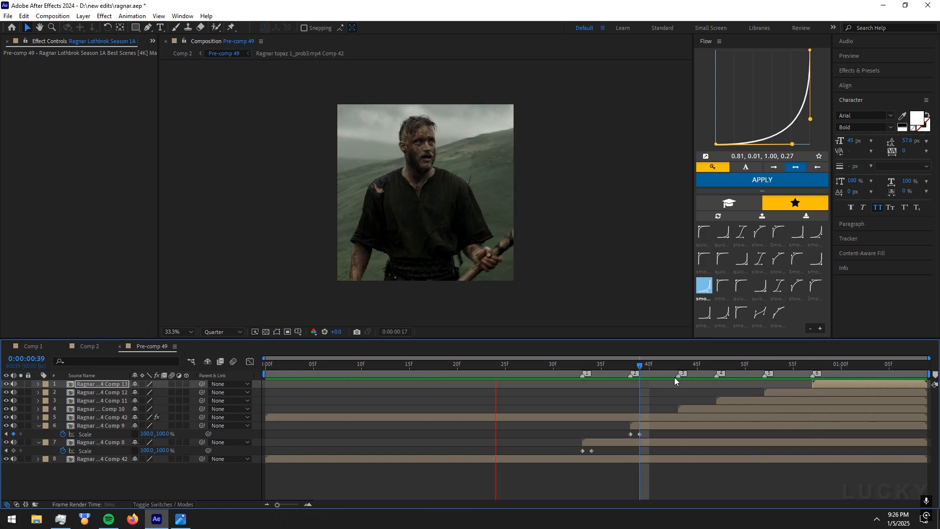
click(652, 372)
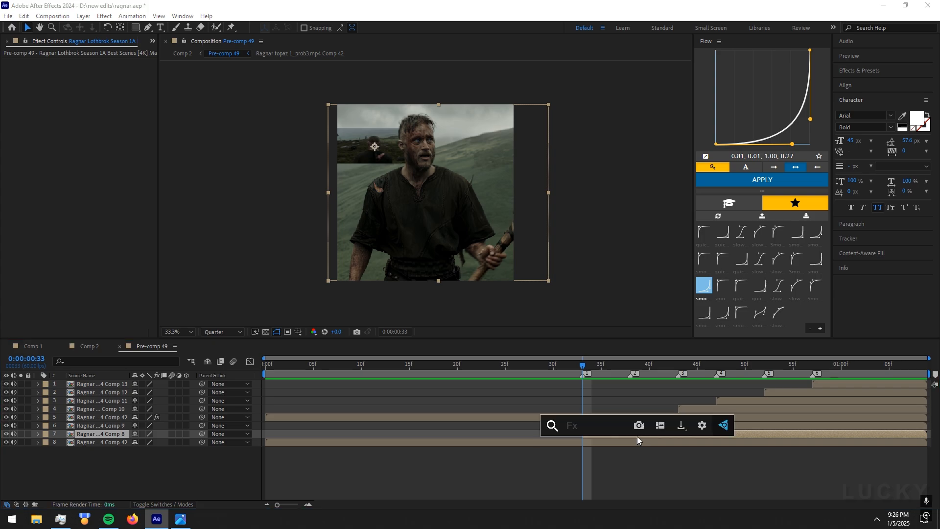
Step: Apply BCC Drop Shadow to the inserted clips and set preview resolution to Half
text(bcc dr)
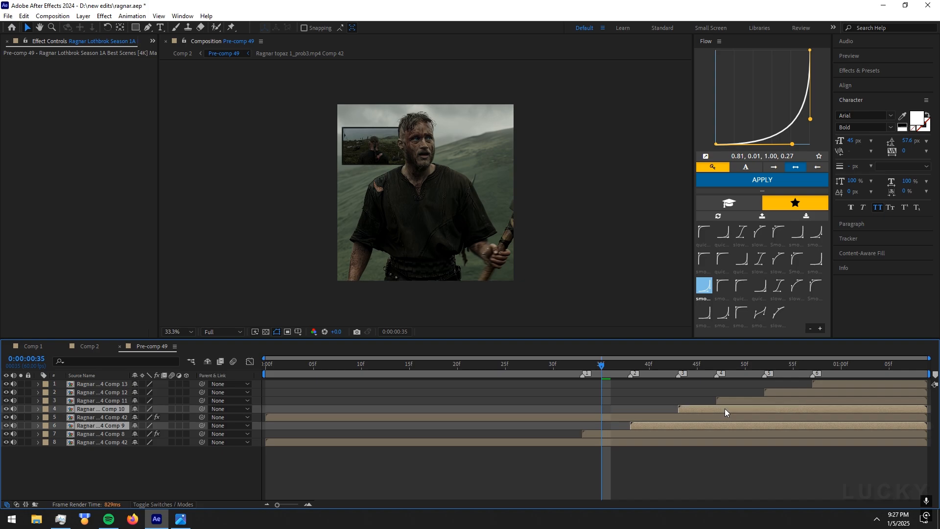
click(220, 331)
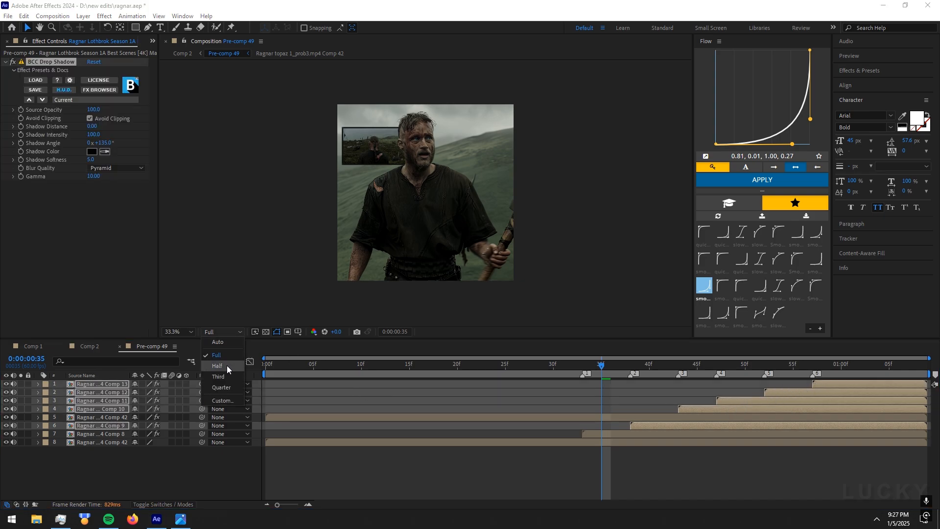
click(221, 387)
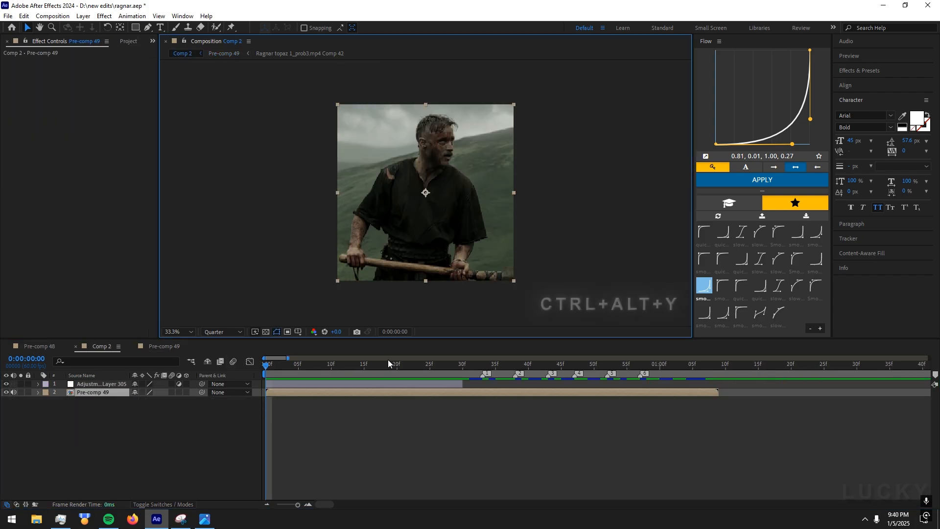
Step: Apply Twitch to the adjustment layer with blur, light and slide twitching enabled
click(99, 384)
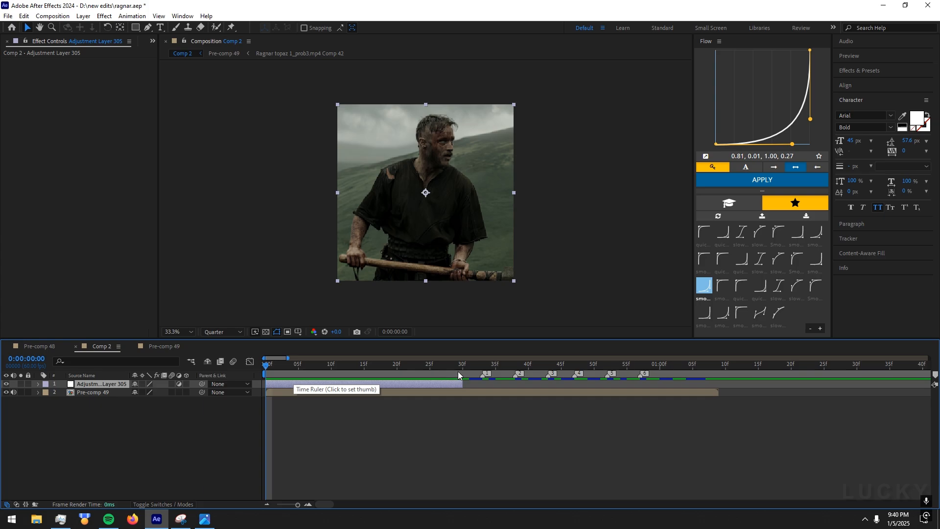
text(t)
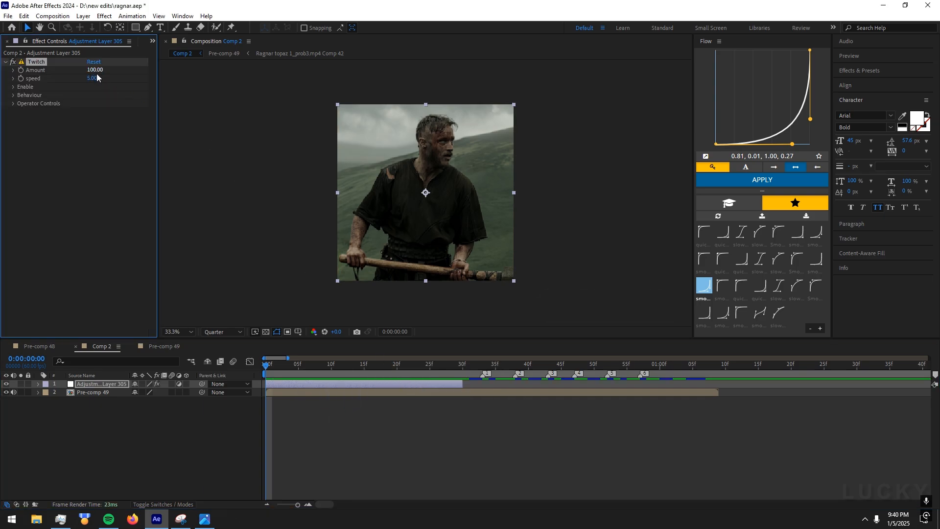
click(13, 86)
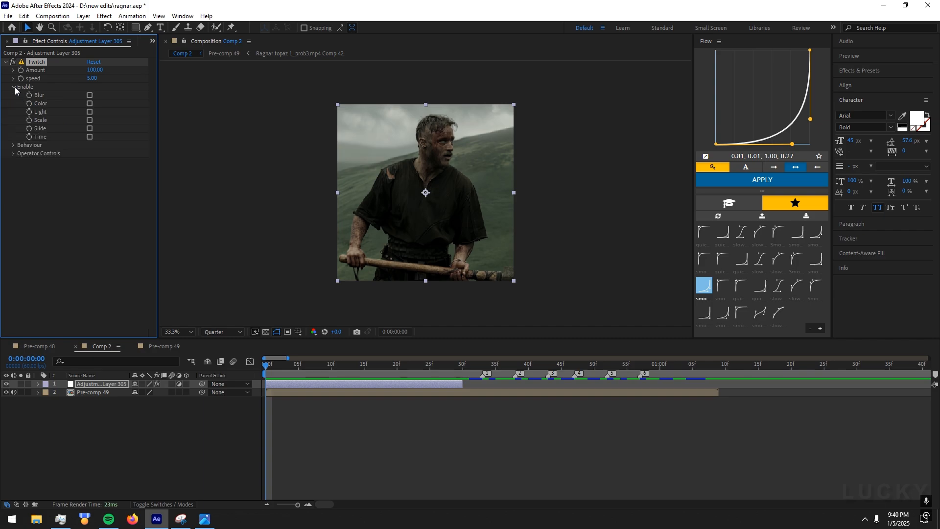
click(90, 94)
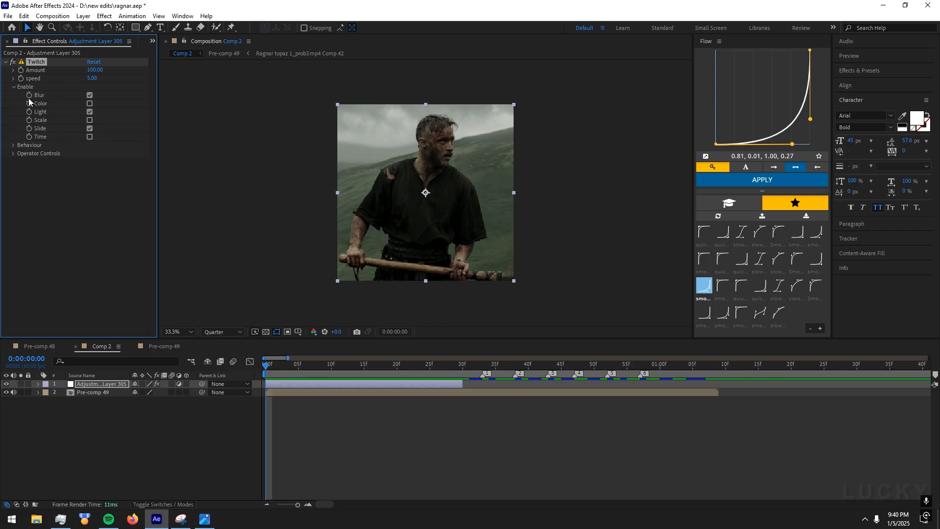
click(13, 86)
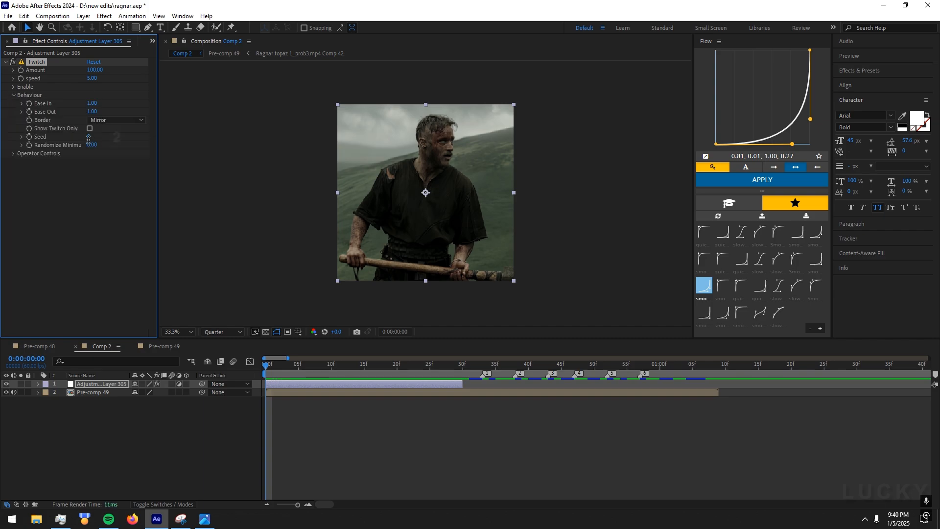
click(13, 94)
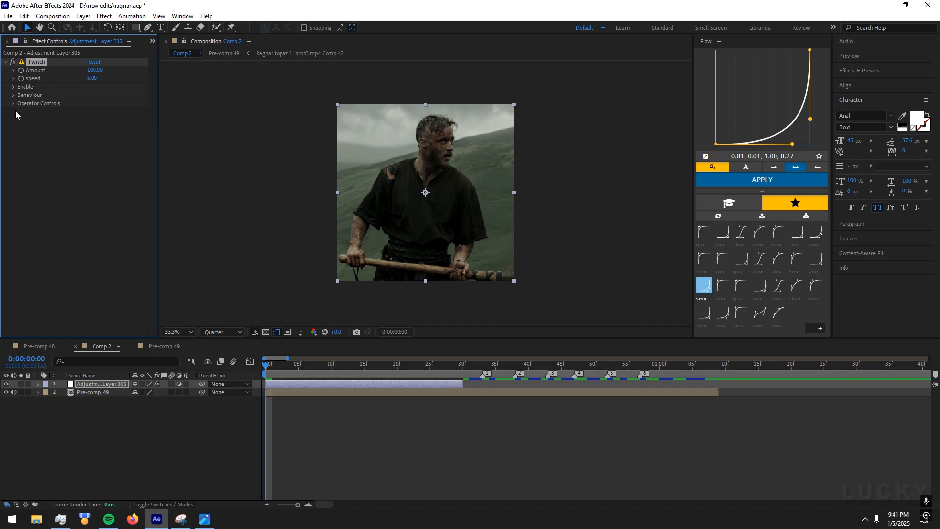
click(14, 104)
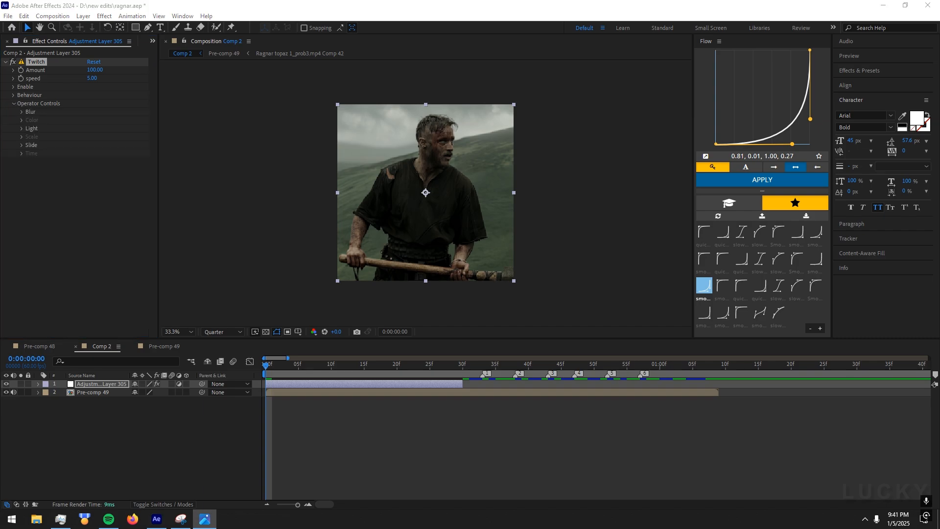
Step: Set Twitch Amount 150 and speed 20, keyframing Amount down to 0 at frame 30
click(22, 128)
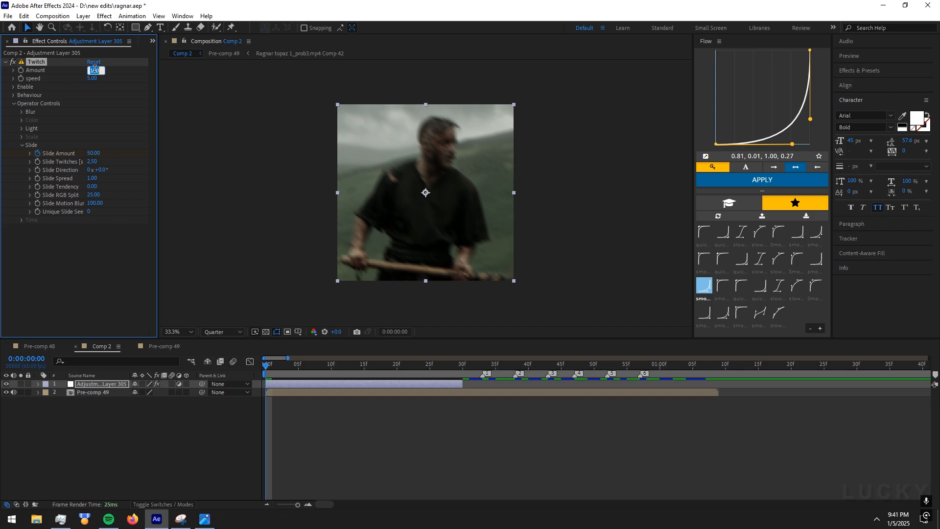
text(150.)
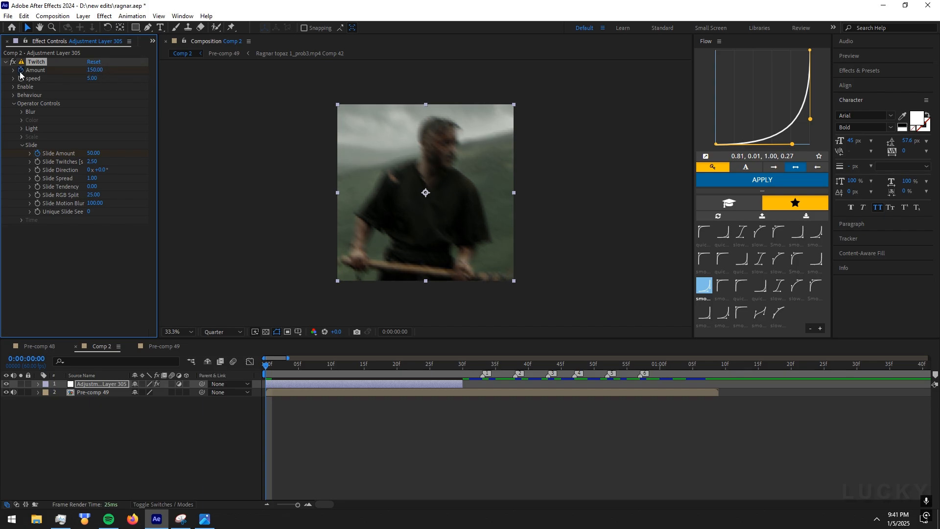
text(20.00)
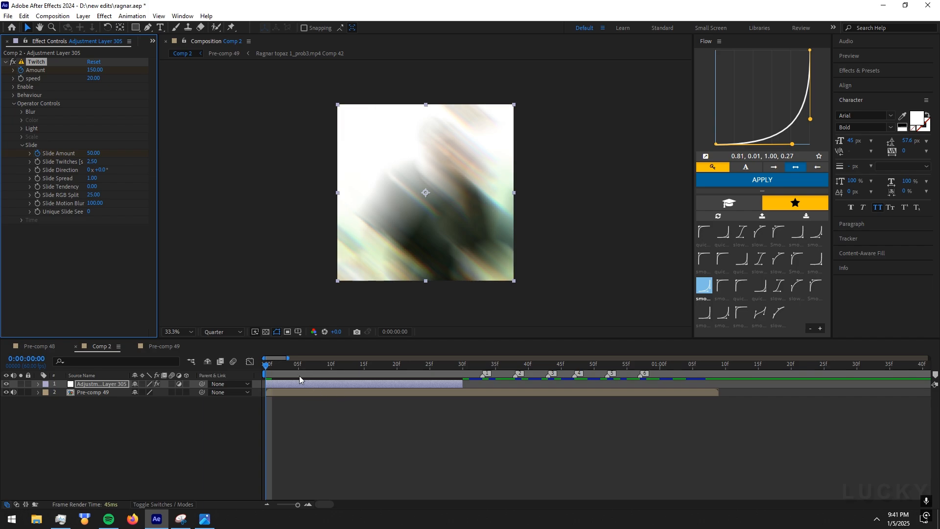
click(463, 364)
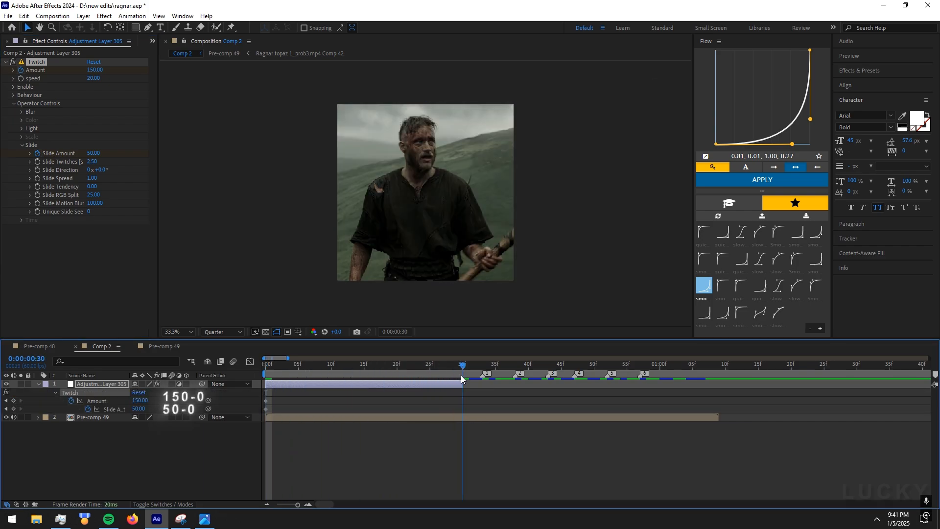
click(139, 409)
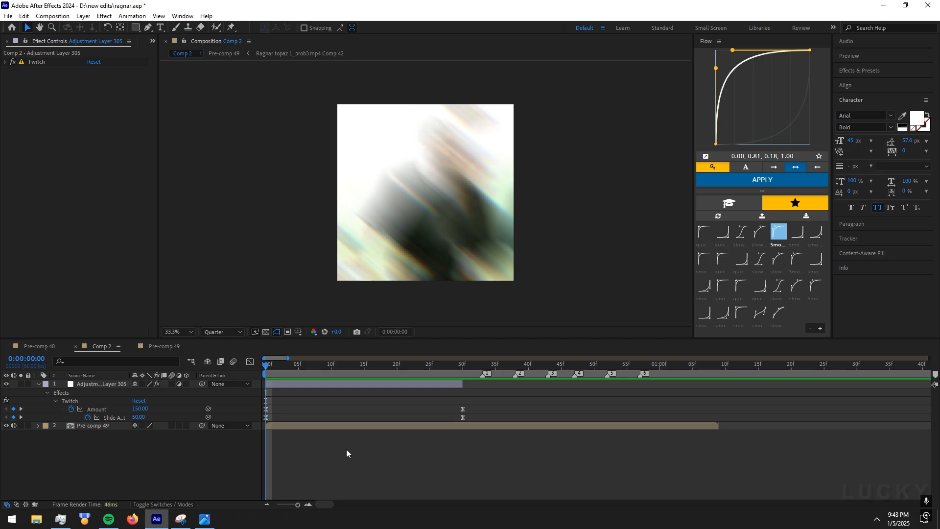
Step: Apply S_Shake with amplitude 0.25 and frequency 5.9, then add Motion Tile to Pre-comp 49
text(S_S)
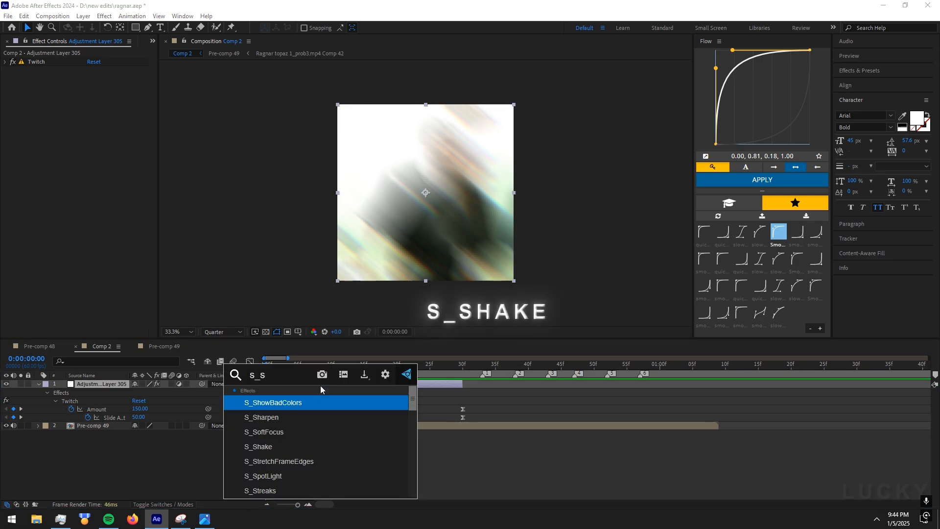
double_click(259, 447)
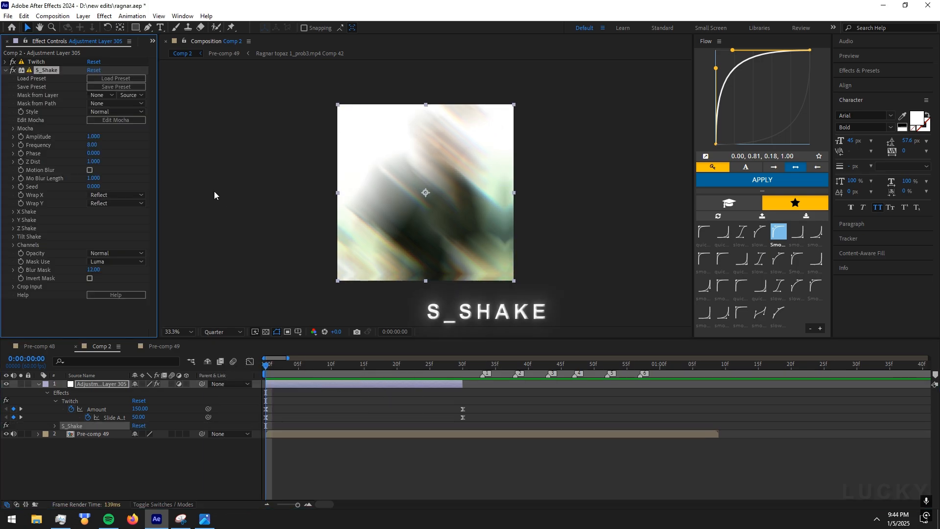
drag(94, 137, 94, 136)
text(0.250)
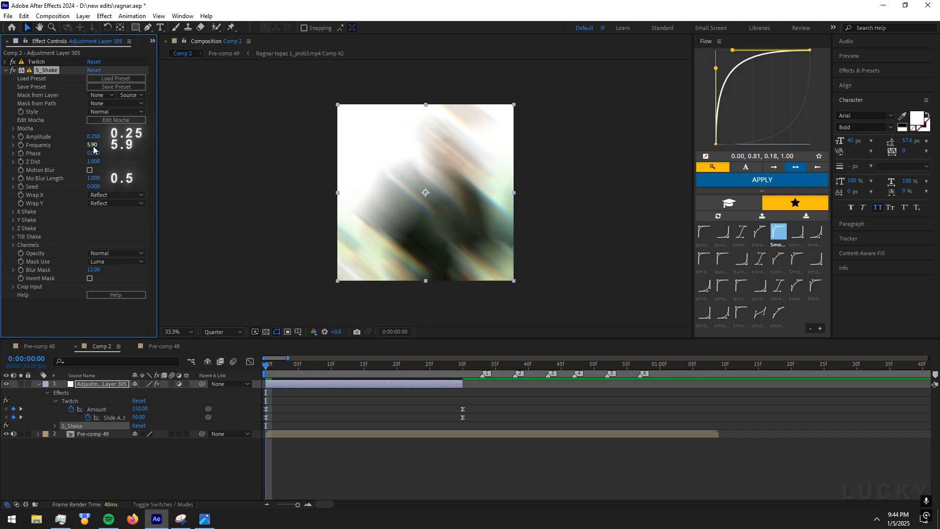
click(89, 170)
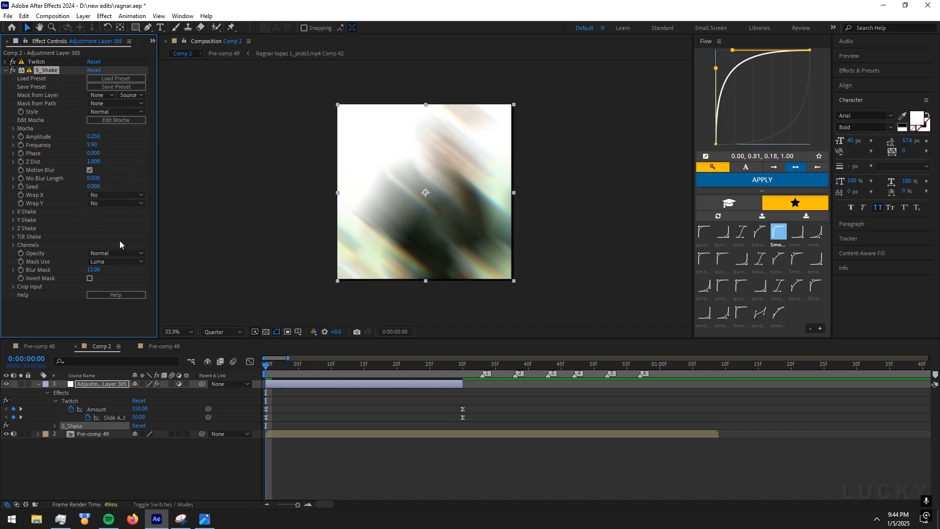
click(364, 364)
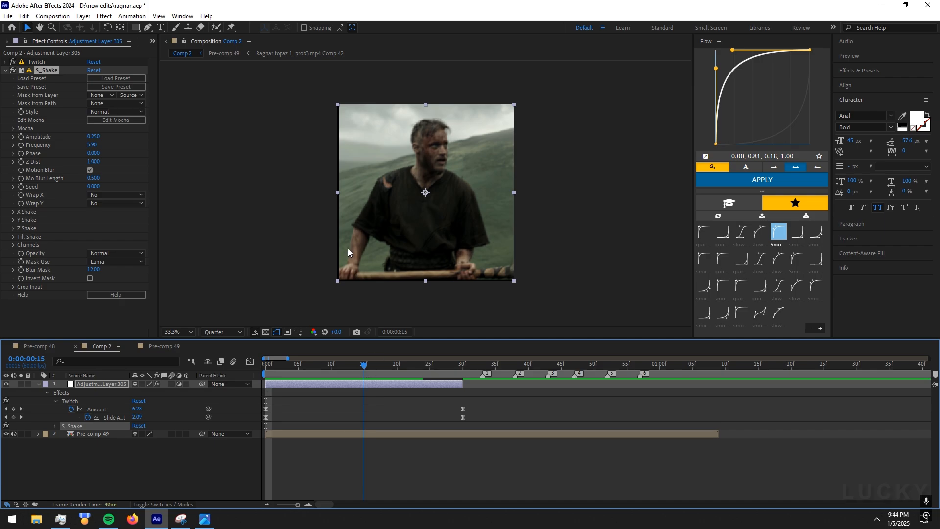
text(motio)
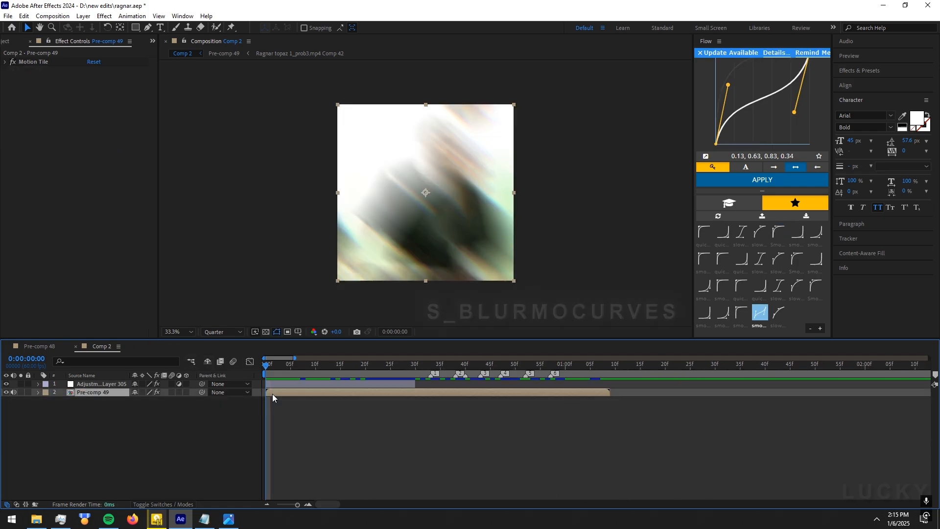
Step: Apply S_BlurMoCurves to Pre-comp 49 and keyframe Z Dist at the clip's start and end
text(s_b)
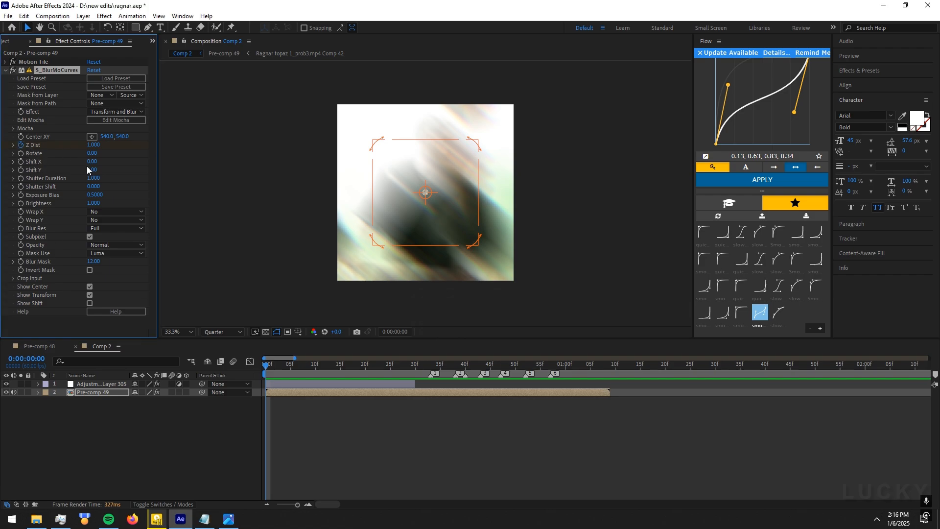
mouse_move(144, 228)
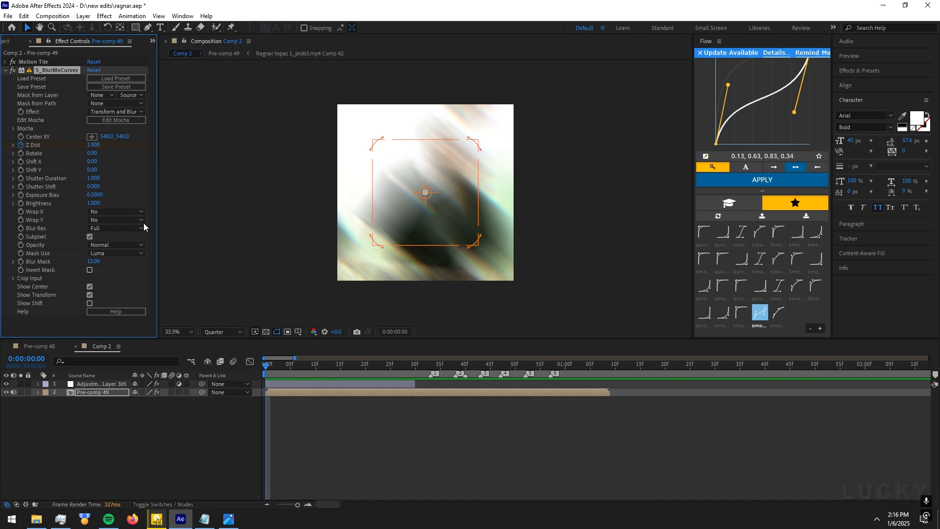
click(612, 364)
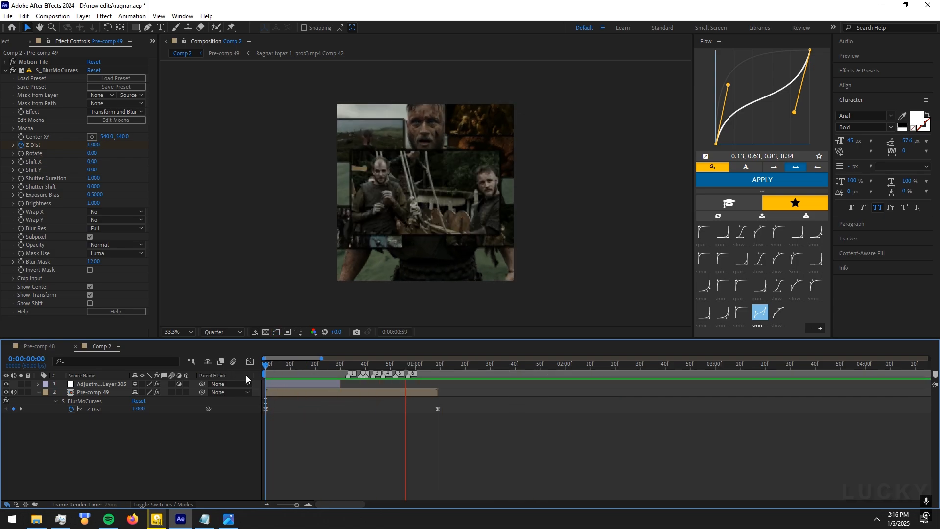
click(294, 364)
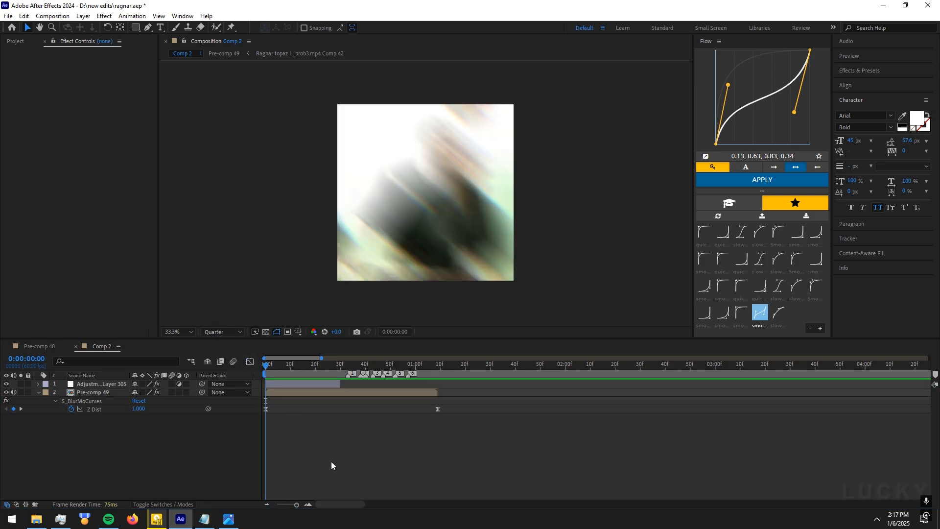
click(138, 409)
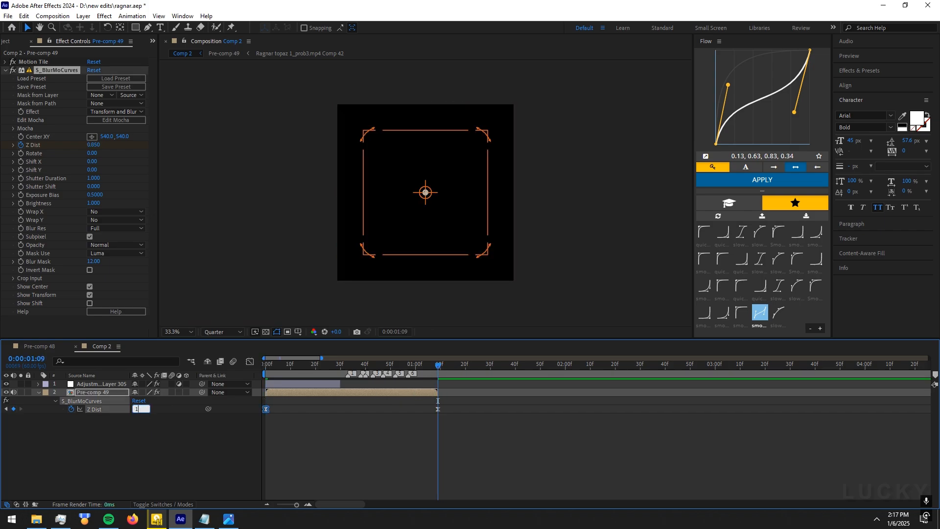
click(762, 179)
text(i)
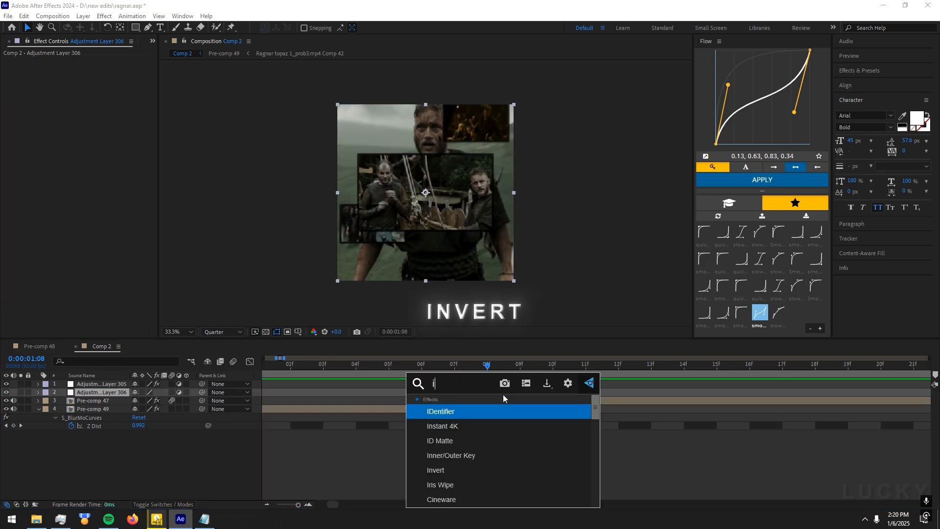
Step: Apply Invert to the new short adjustment layer at the cut
double_click(436, 470)
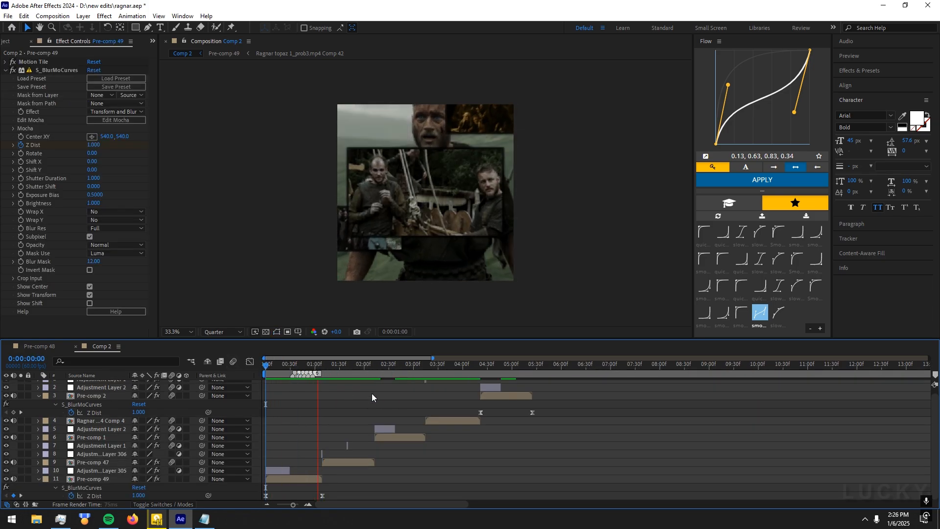
Step: Precompose the selected clip into Ragnar topaz 1_prob3.mp4 Comp 43
click(509, 364)
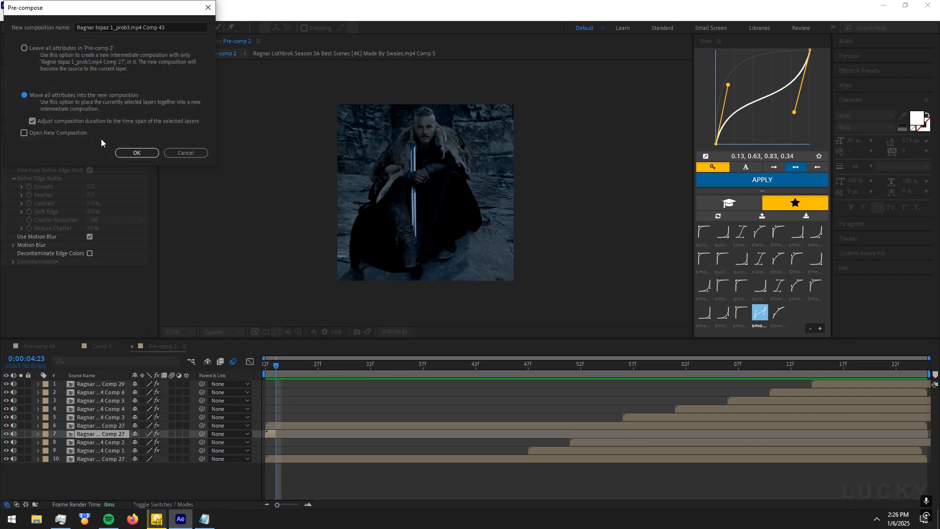
click(137, 153)
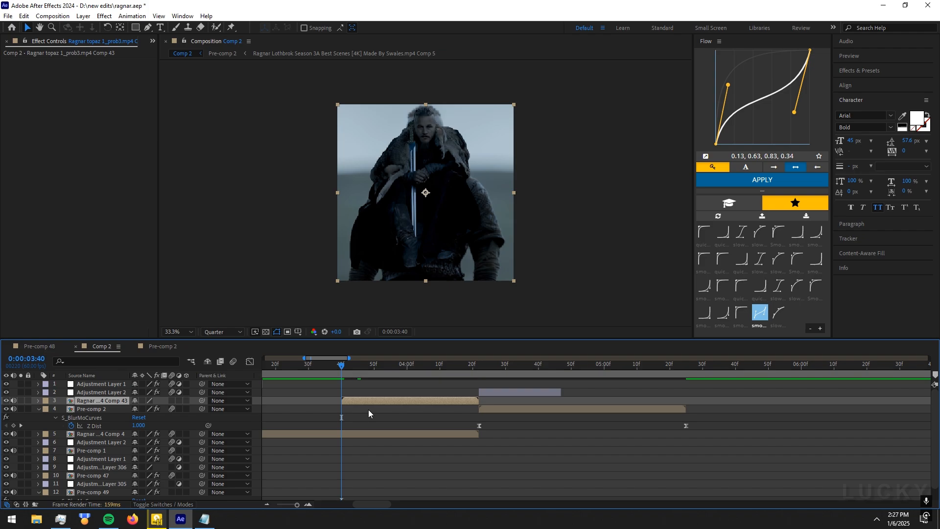
Step: Add Null 5, trim it to Comp 43's span, and parent Comp 43 to it
key(ctrl+shift+alt+y)
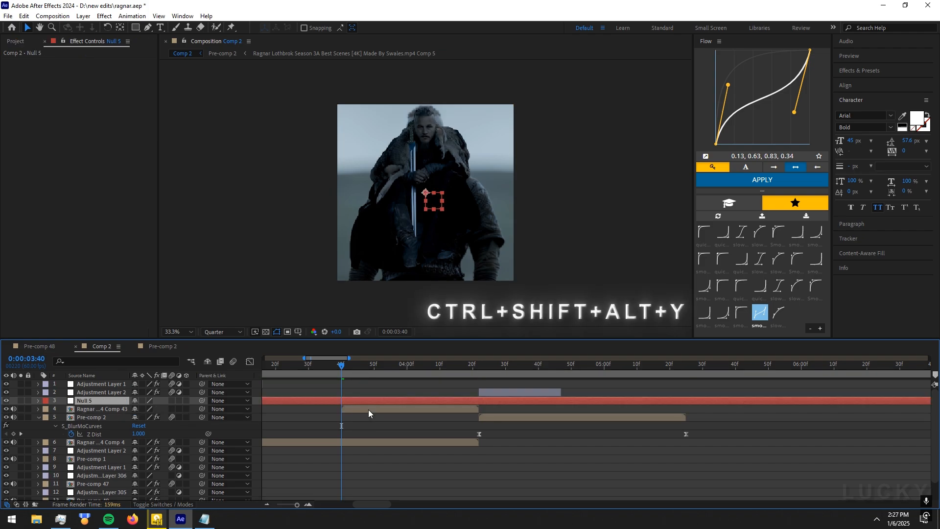
click(473, 364)
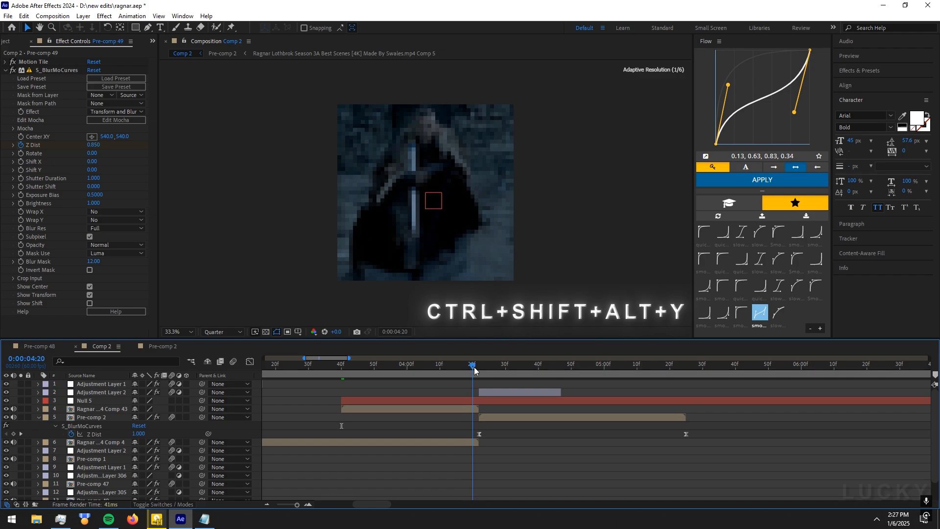
drag(473, 365, 357, 365)
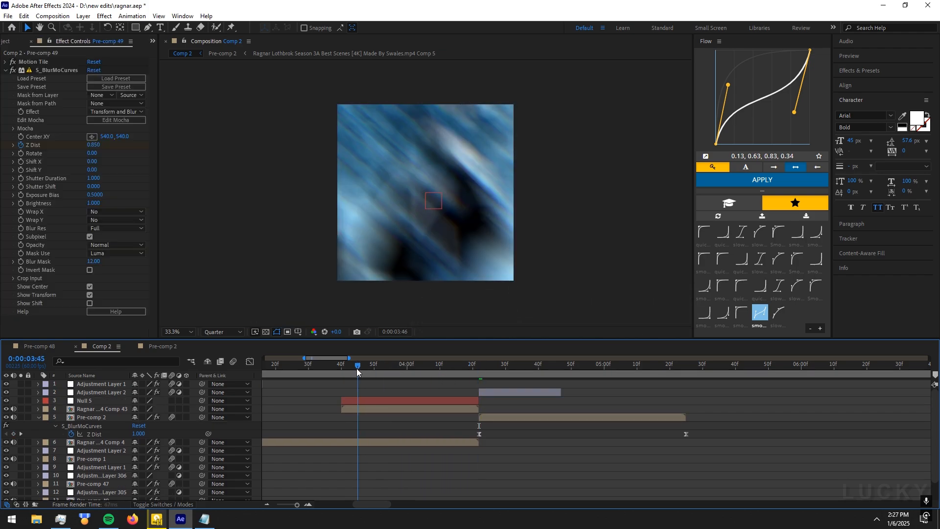
click(102, 409)
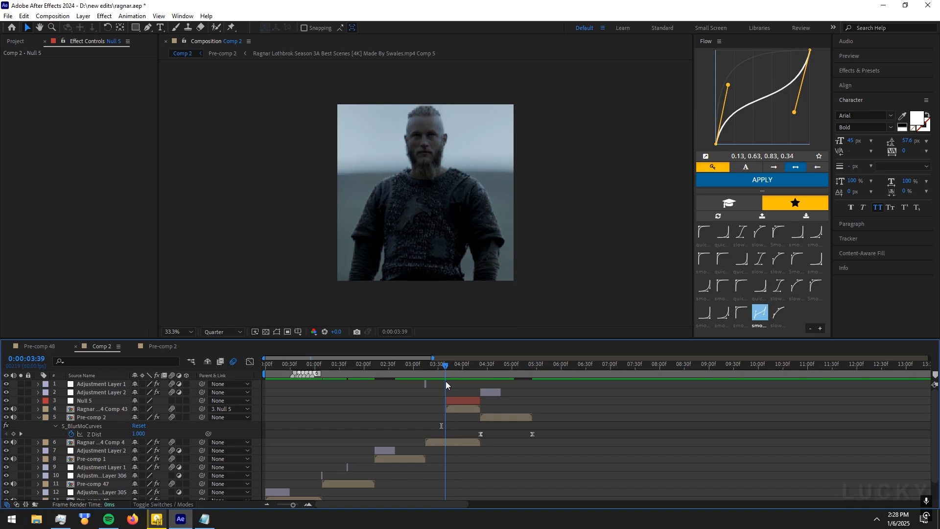
click(451, 364)
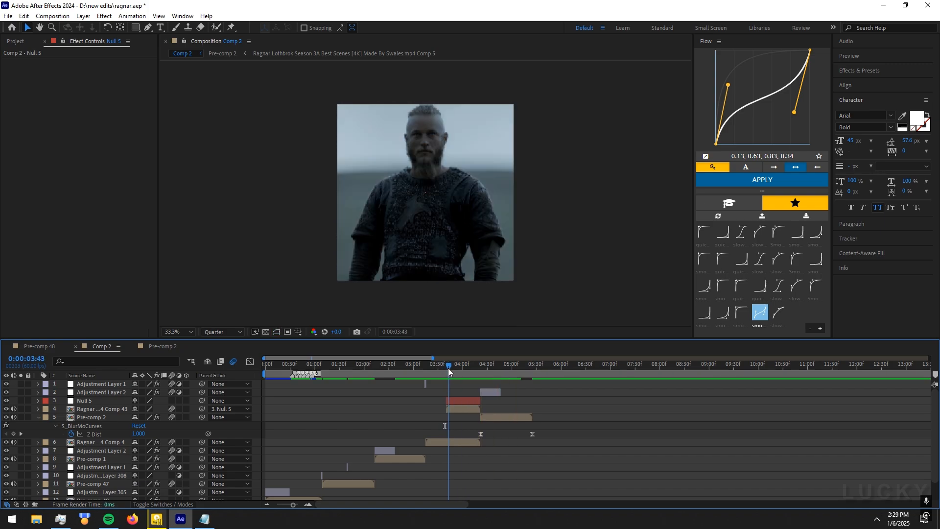